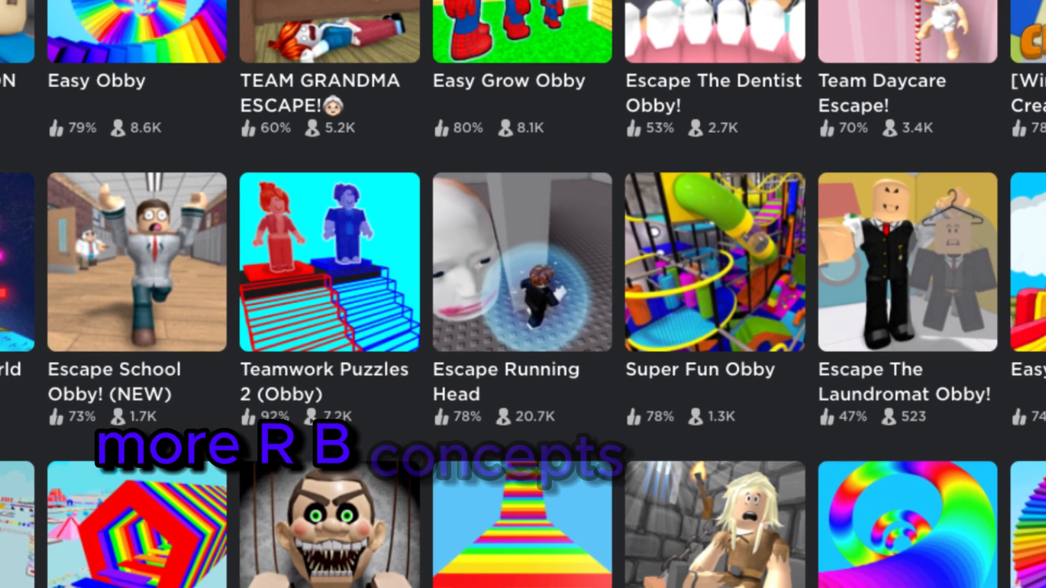
scroll("down", 3)
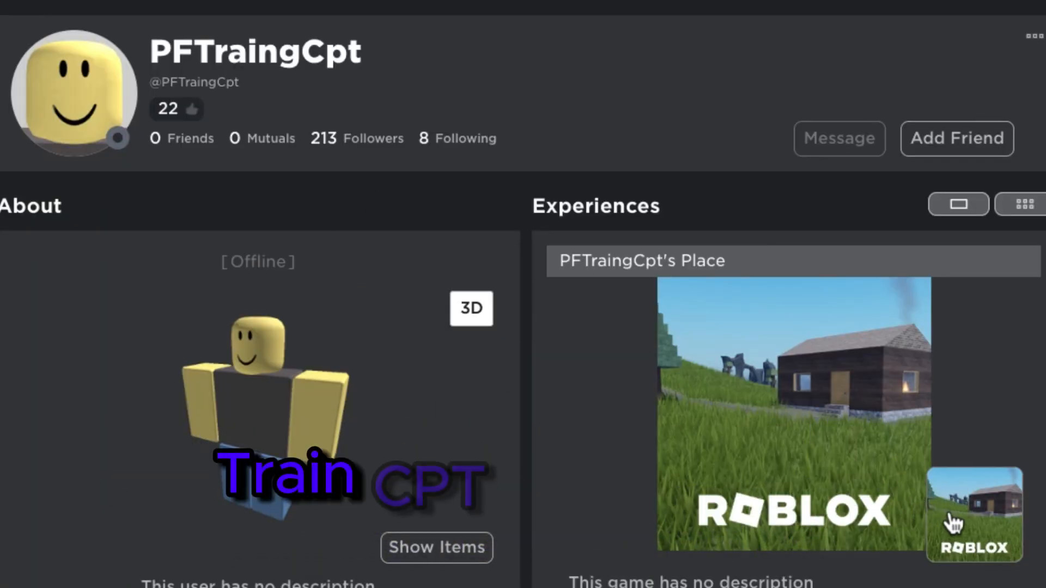
scroll("down", 3)
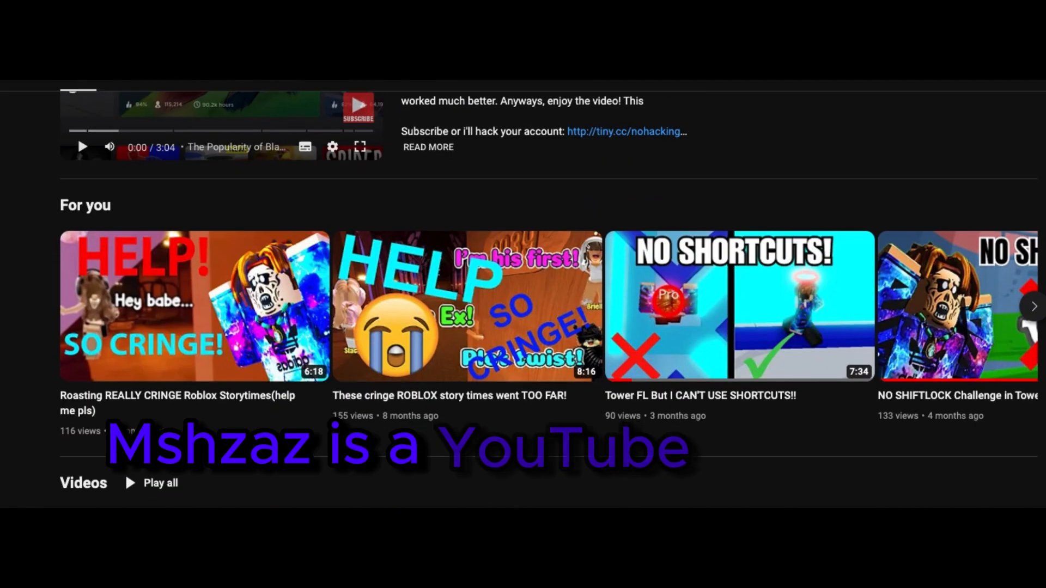
scroll("down", 3)
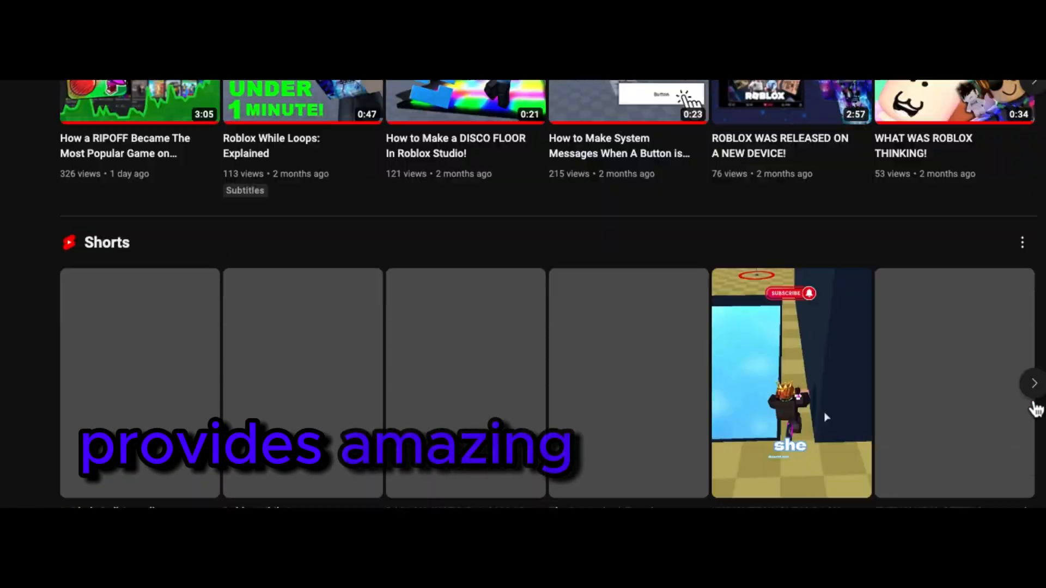
scroll("down", 3)
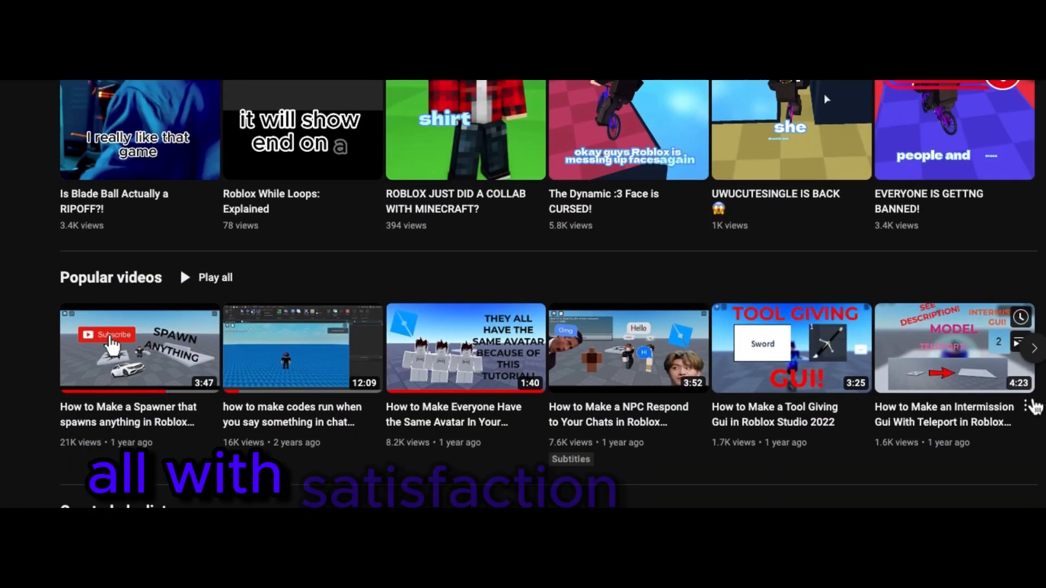
scroll("down", 3)
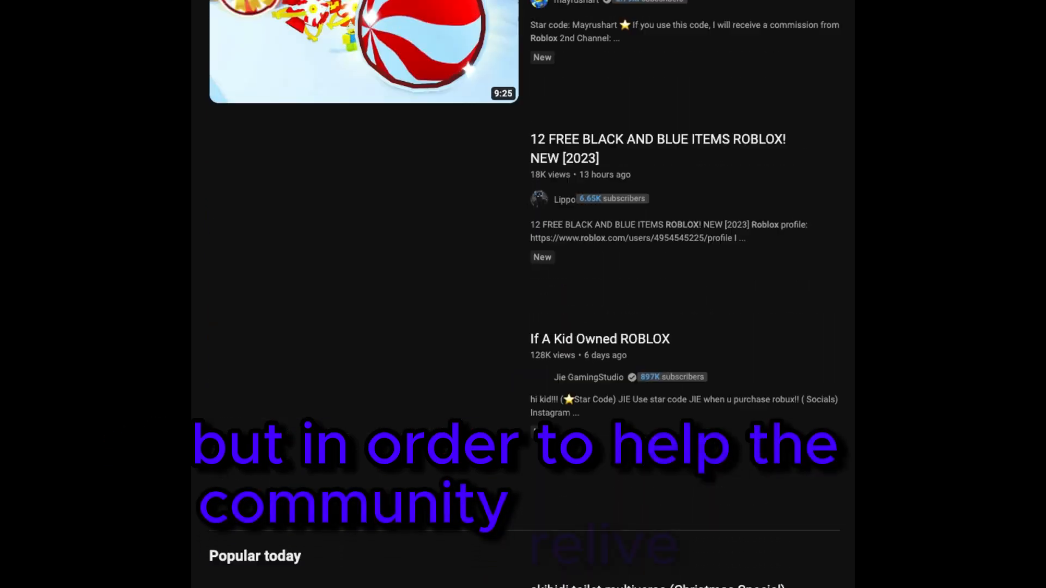
scroll("up", 3)
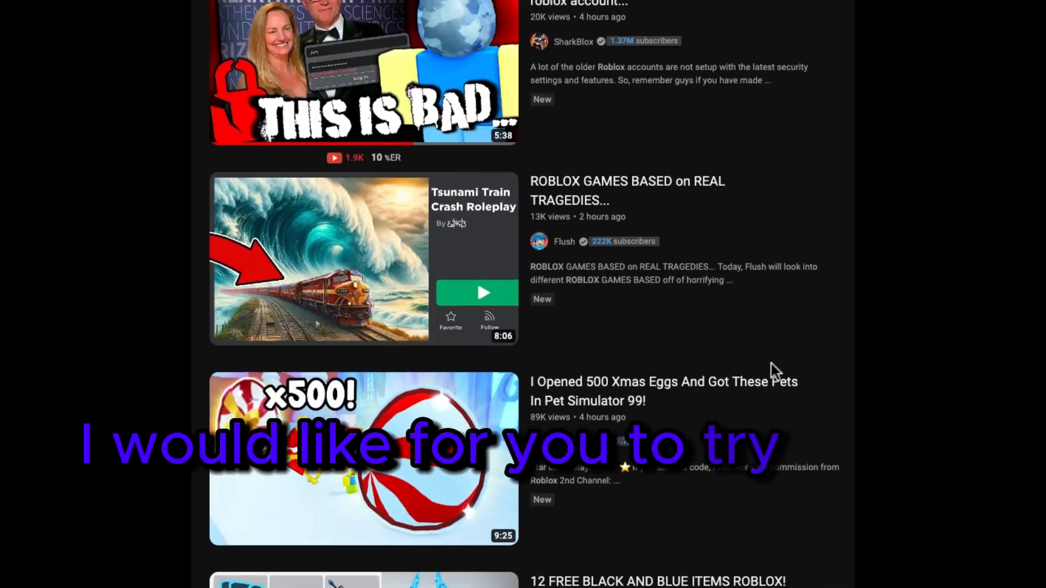